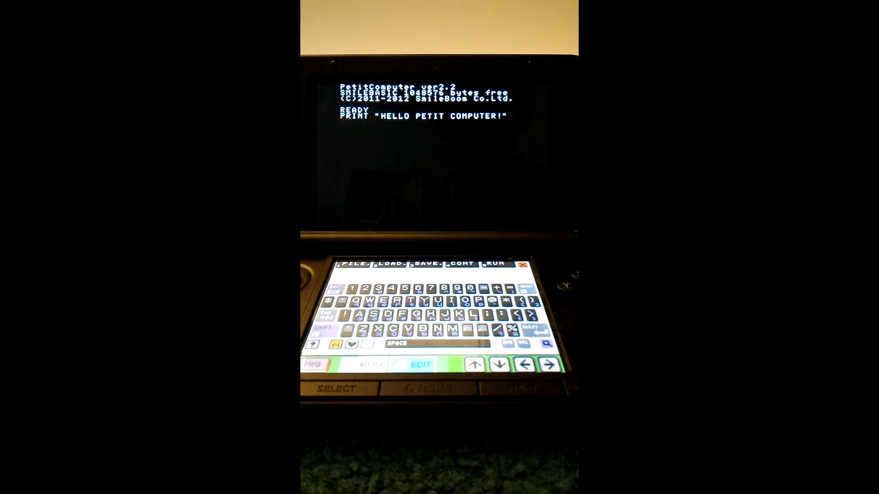
# Step: Execute PRINT "HELLO PETIT COMPUTER!" in direct mode so the greeting prints with OK
pyautogui.click(491, 263)
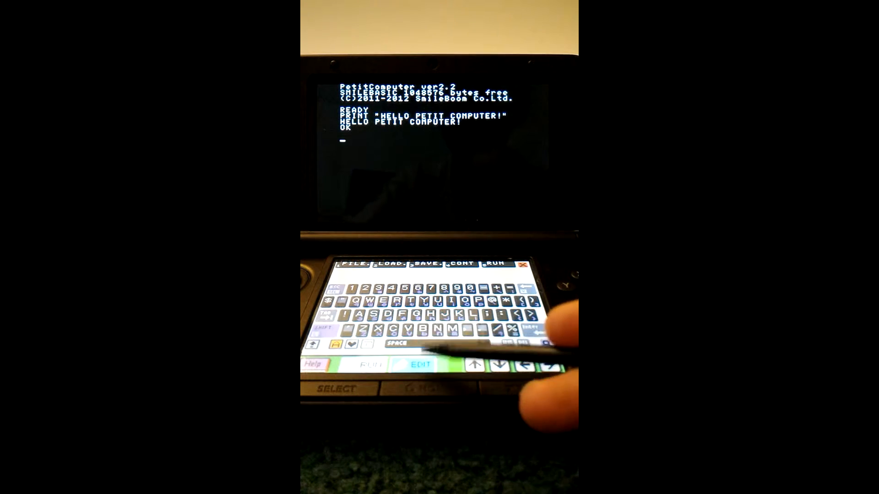
# Step: Enter the editor and write CLS then PRINT "HELLO PETIT COMPUTER" as a two-line program
pyautogui.click(420, 364)
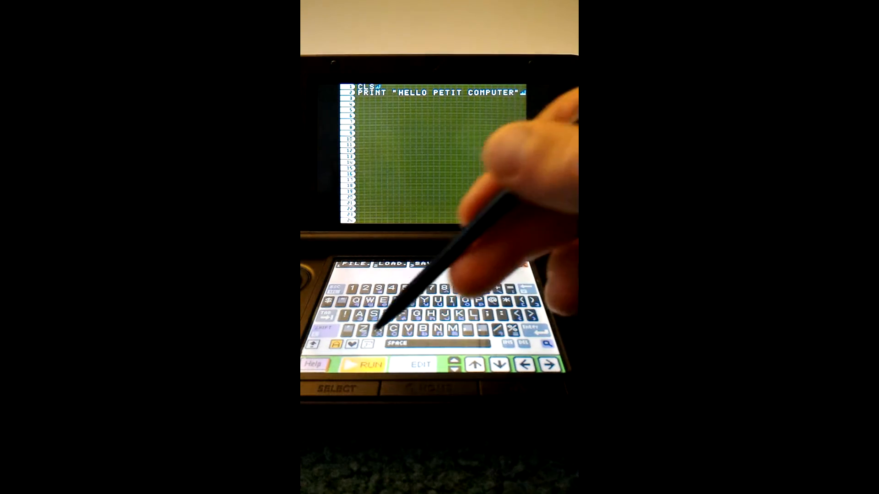
# Step: Return to direct mode and RUN the program, clearing the screen and printing HELLO PETIT COMPUTER
pyautogui.click(362, 365)
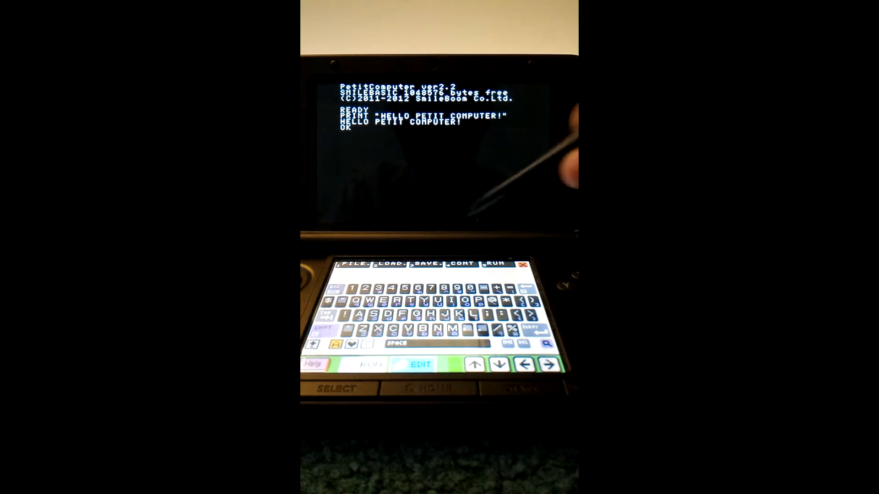
pyautogui.click(491, 264)
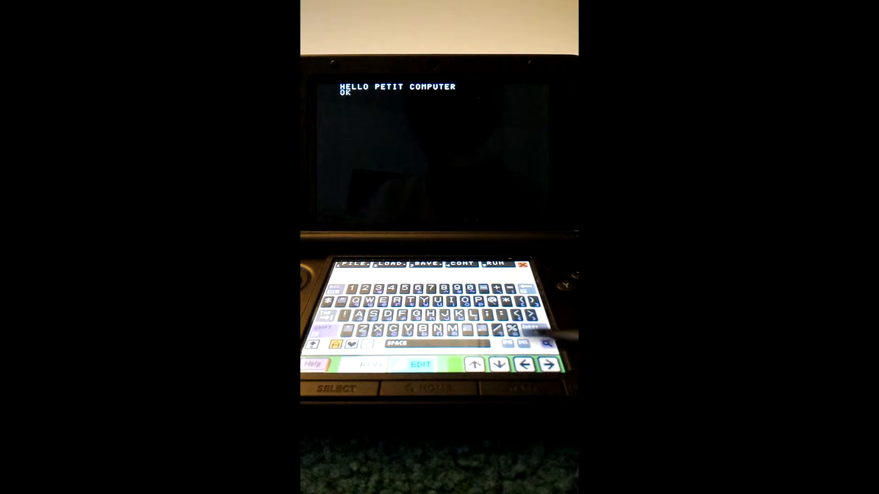
pyautogui.click(419, 365)
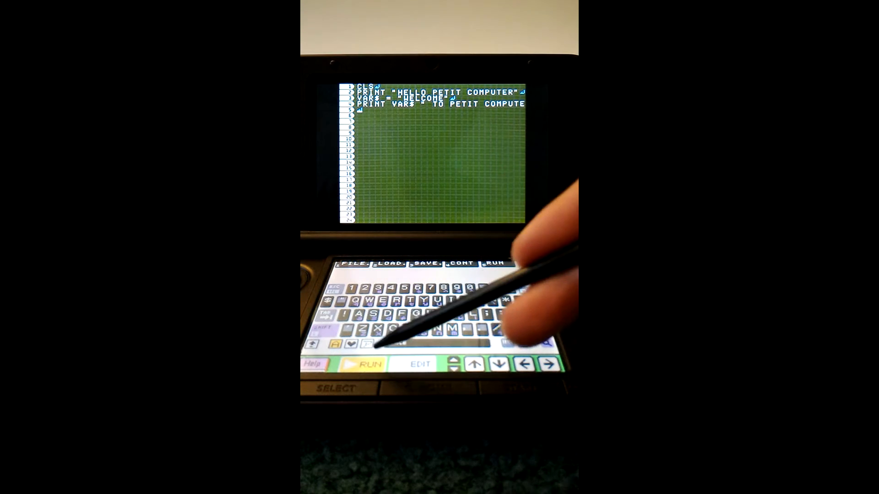
# Step: Add VAR$ = "WELCOME" and PRINT VAR$ + " TO PETIT COMPUTER" so both greeting lines print
pyautogui.click(363, 365)
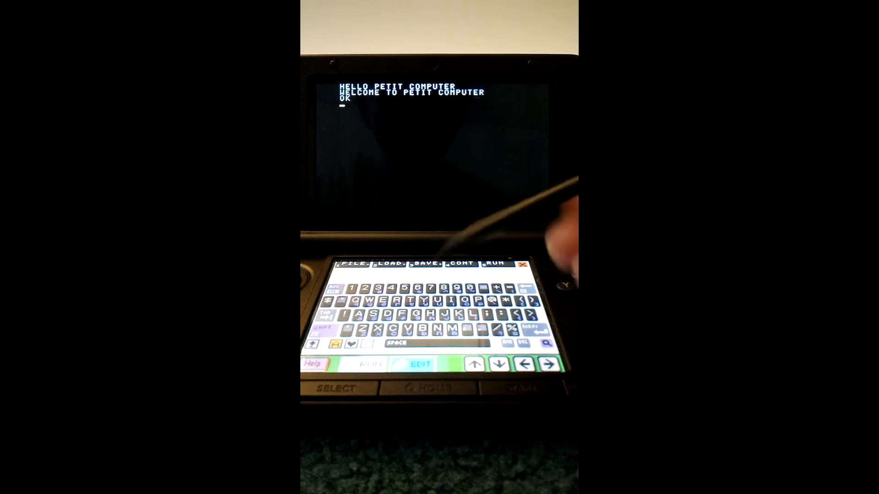
# Step: Switch to the program editor to add the WHAT IS YOUR NAME? input lines
pyautogui.click(417, 365)
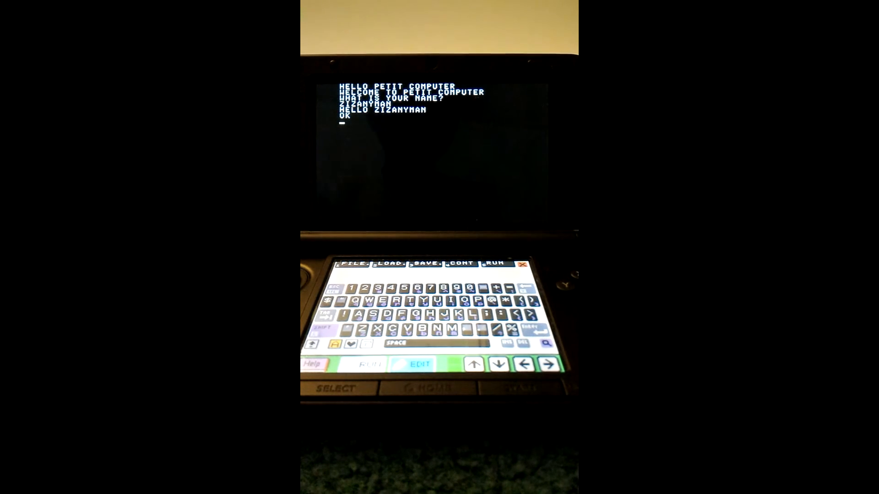
pyautogui.click(418, 364)
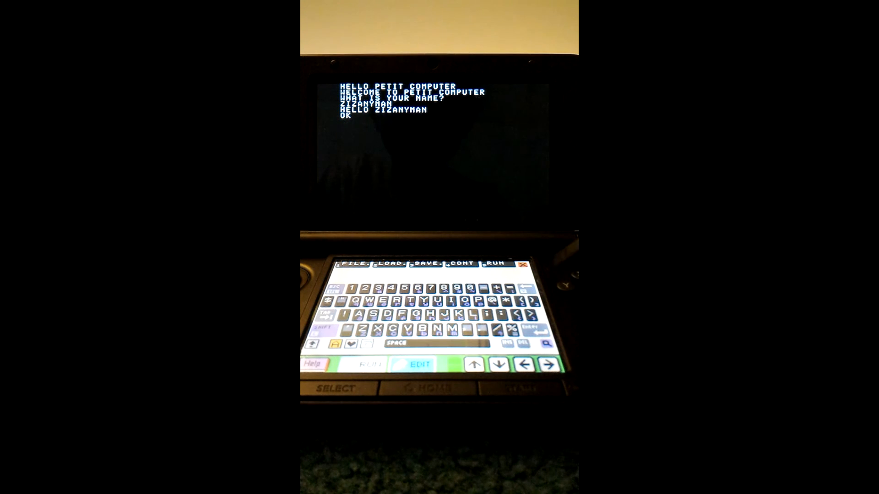
# Step: RUN the program and break it at the name prompt, leaving BREAK in 7 and a fresh RUN typed
pyautogui.click(367, 364)
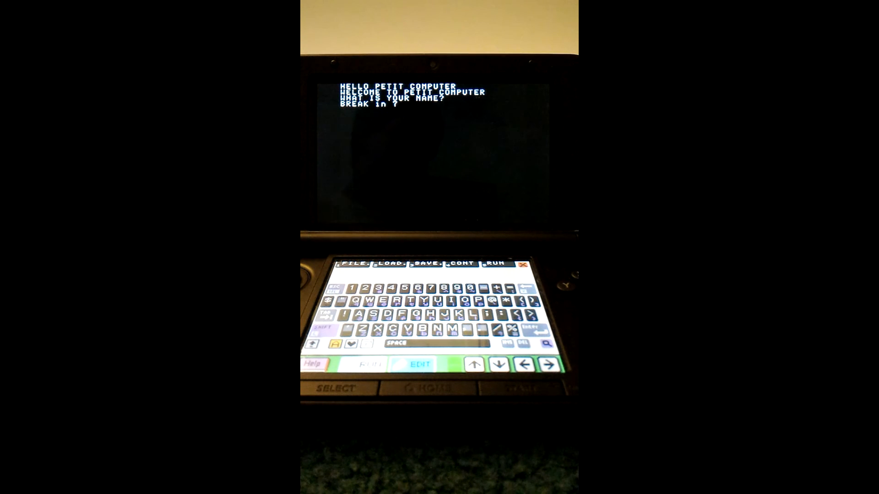
pyautogui.click(417, 365)
pyautogui.write('RUN')
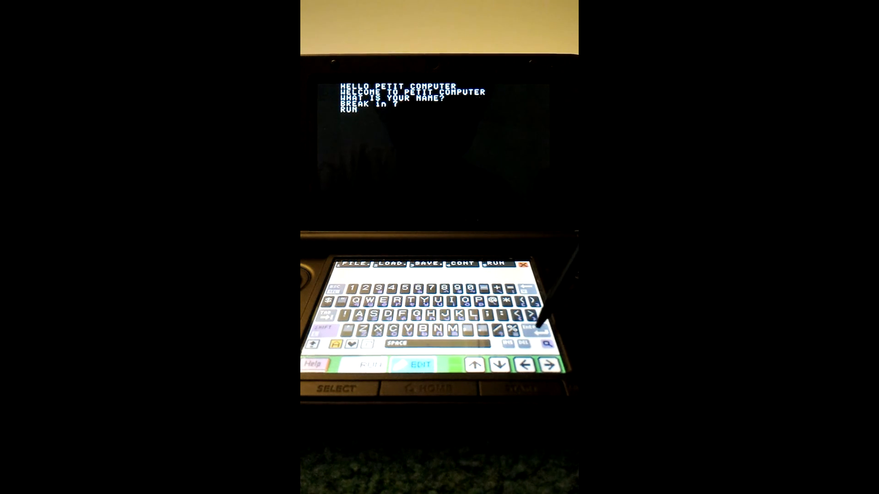
# Step: Execute RUN again so the screen clears and HELLO PETIT COMPUTER prints first
pyautogui.click(367, 365)
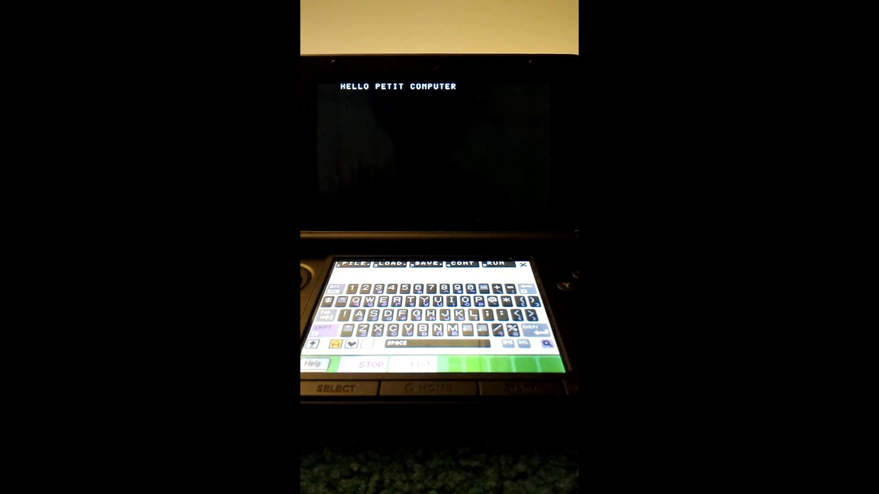